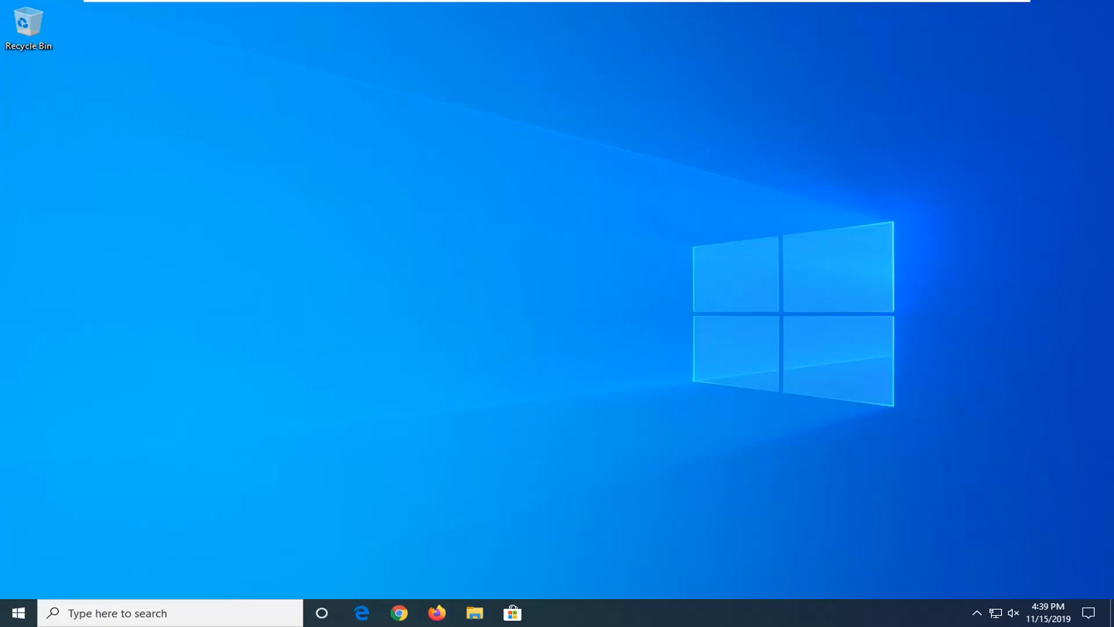
mouse_move(261, 453)
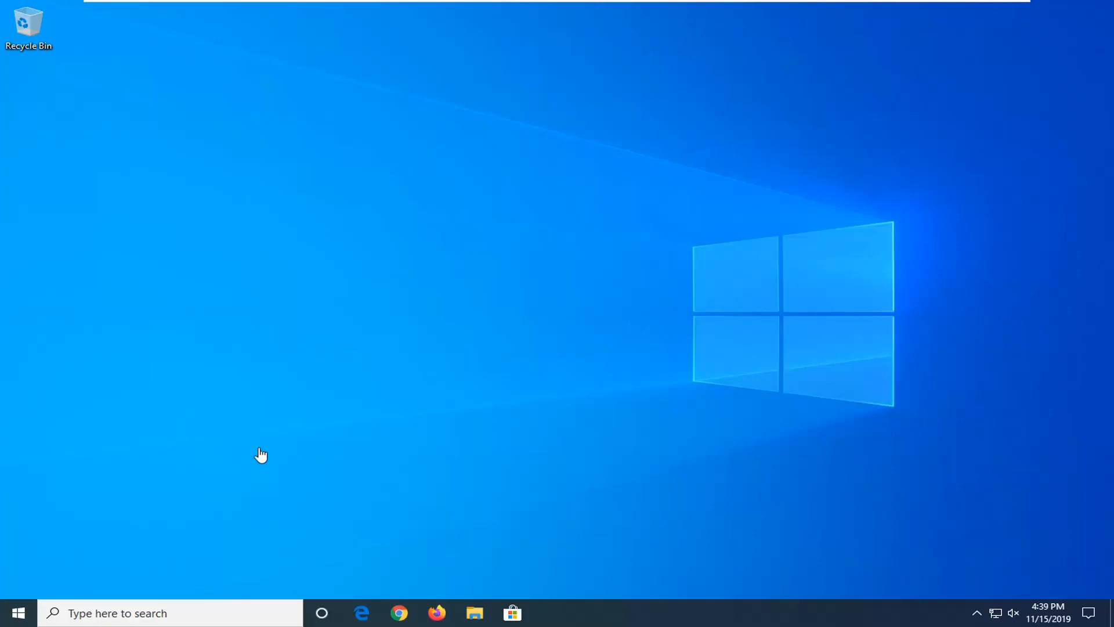
mouse_move(10, 612)
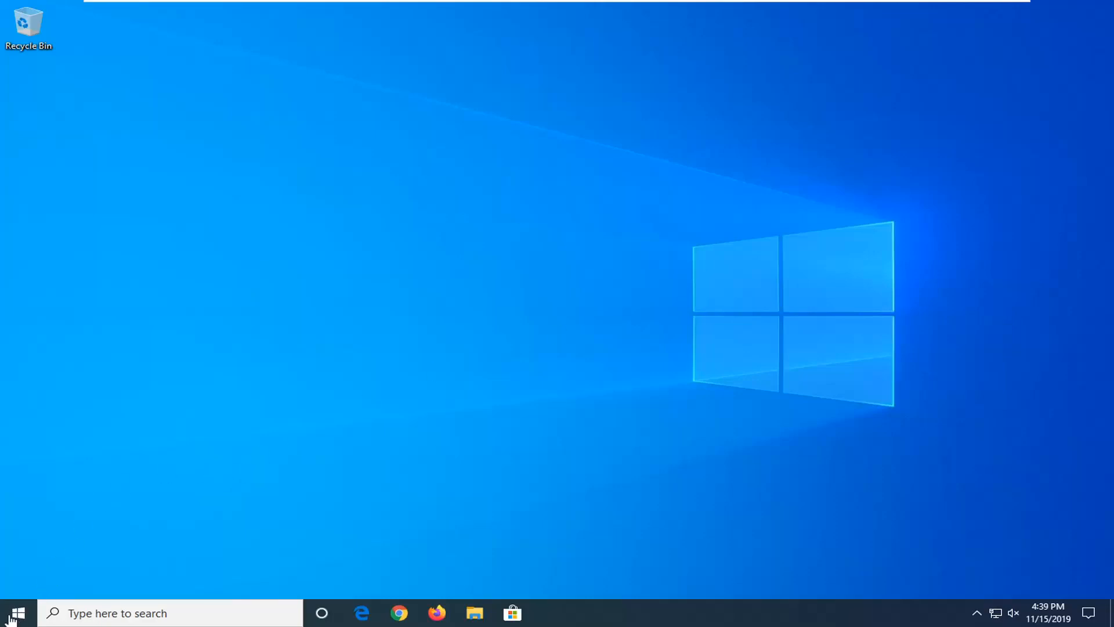
Step: Search the Start menu for "file explorer" to find the File Explorer app
click(10, 612)
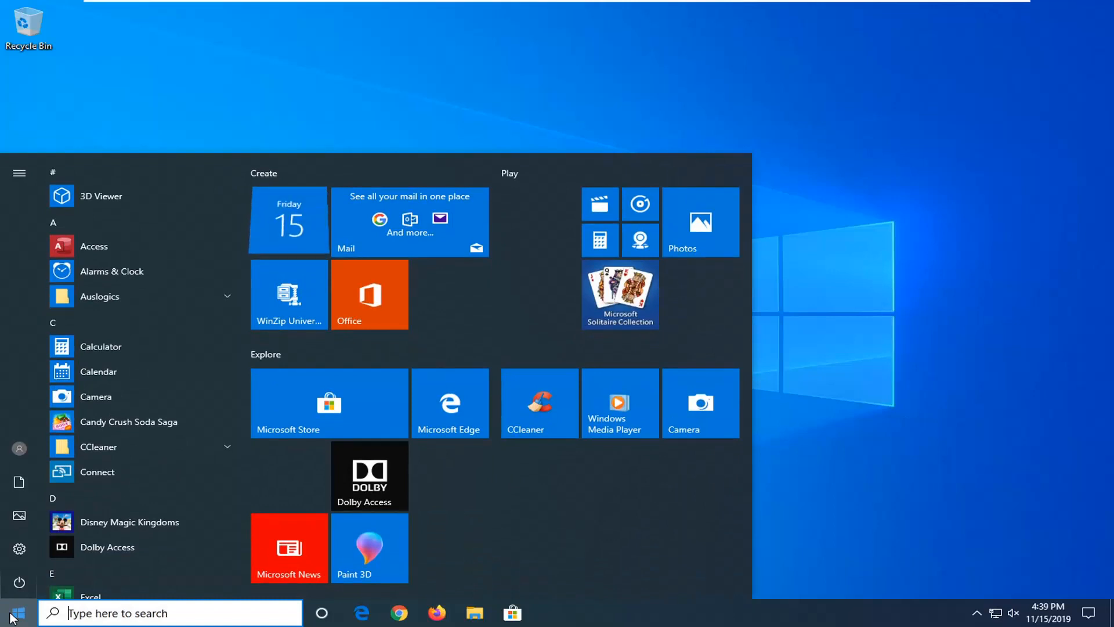
text(file expl)
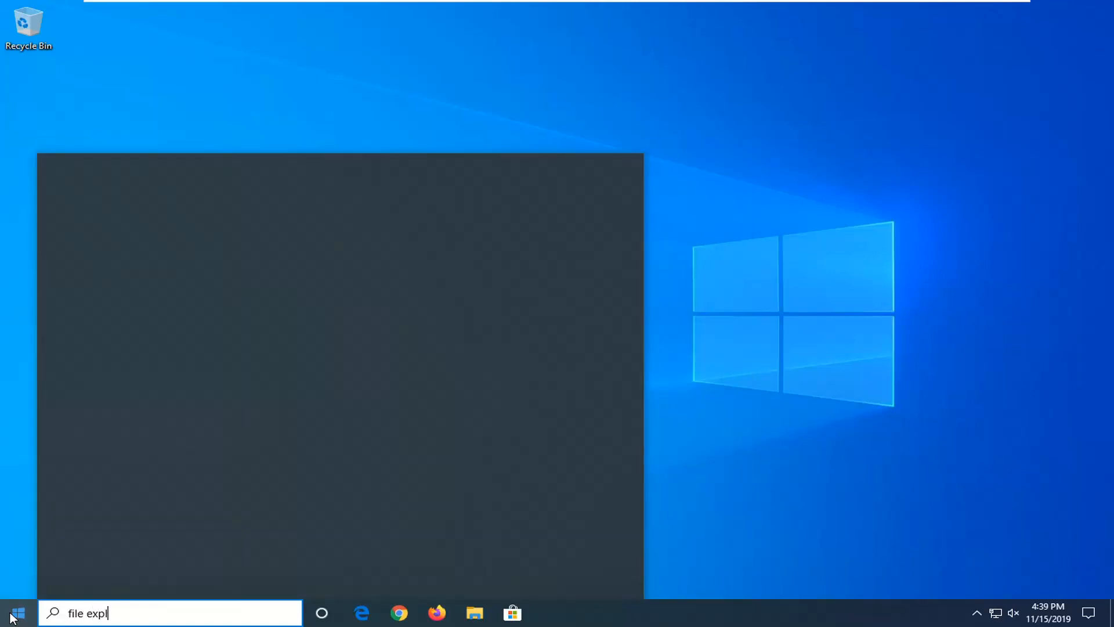
text(orer)
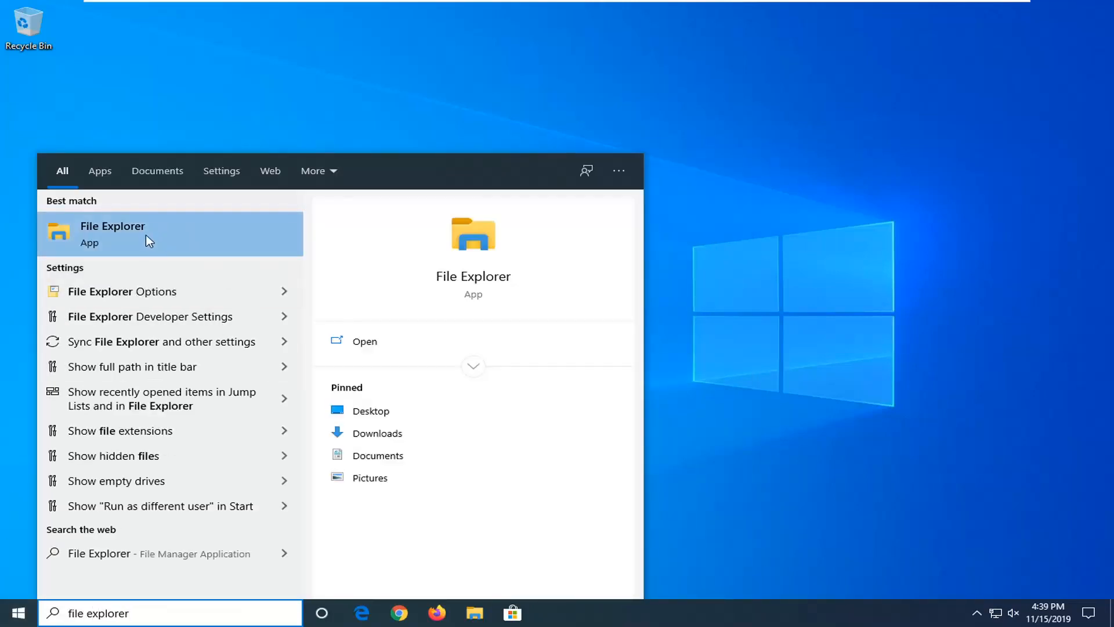
mouse_move(96, 251)
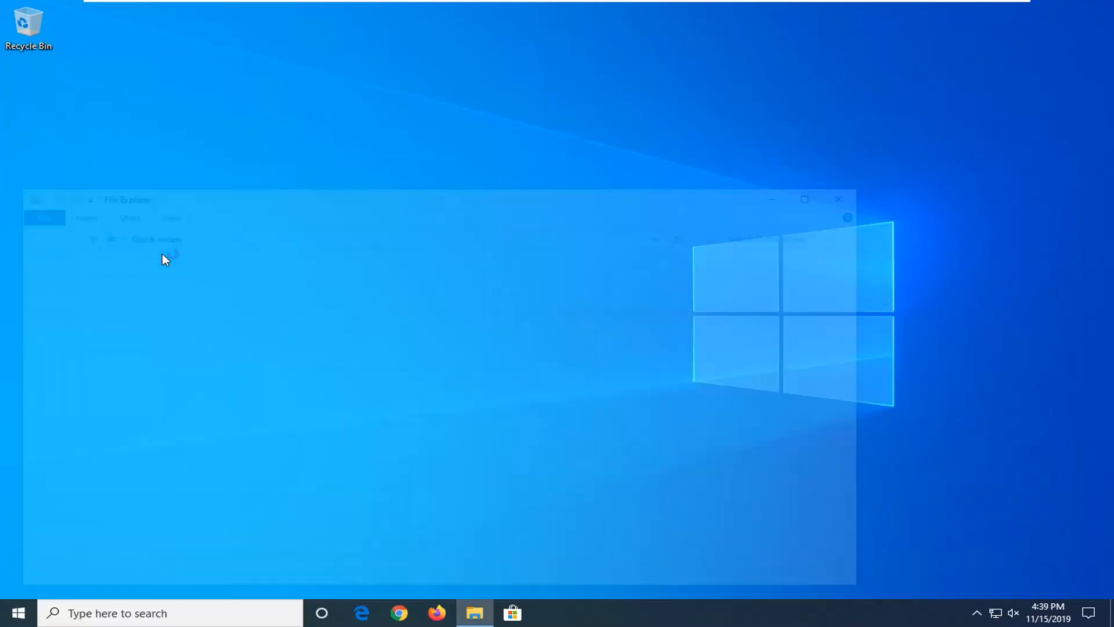
Step: Launch File Explorer and show This PC with its drives listed
click(473, 613)
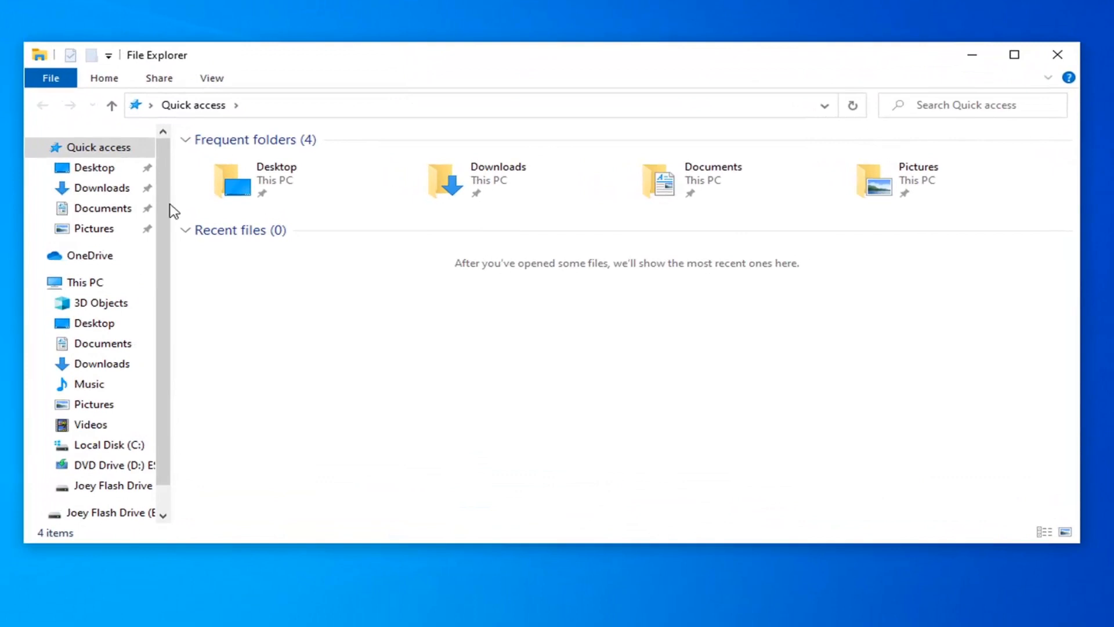
click(84, 282)
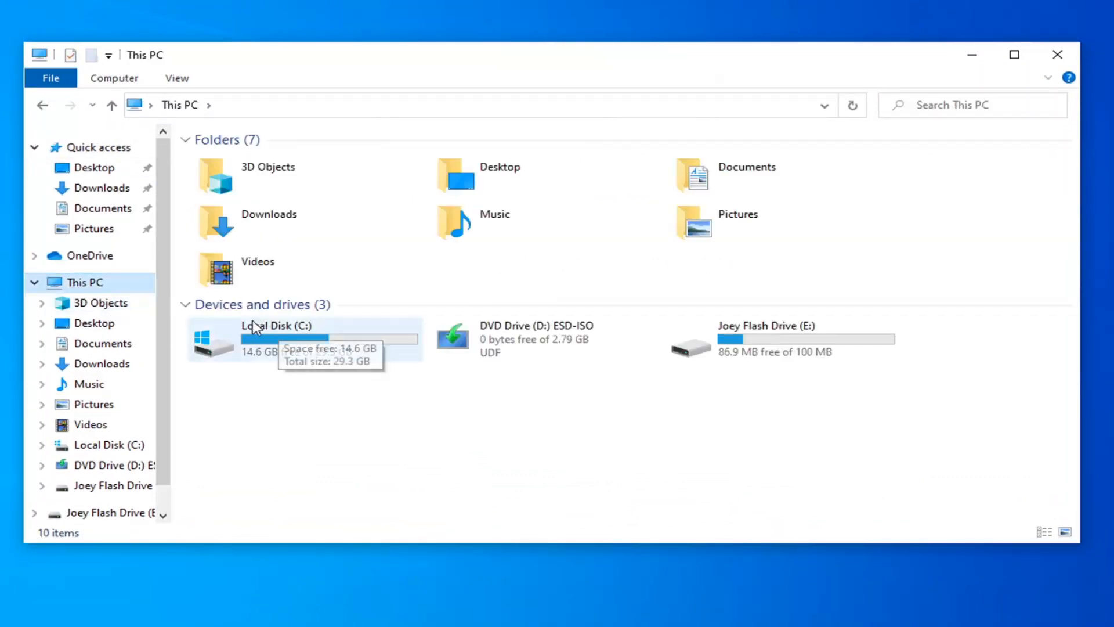
mouse_move(733, 350)
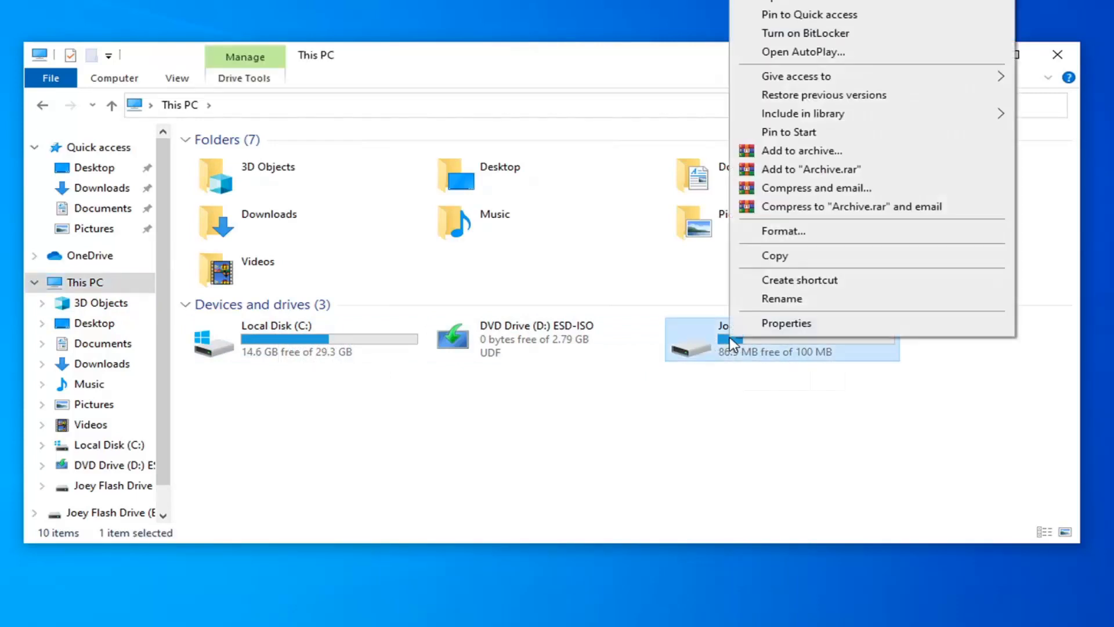
Step: Bring up flash drive E:'s Properties at the Tools tab and start error checking
click(785, 323)
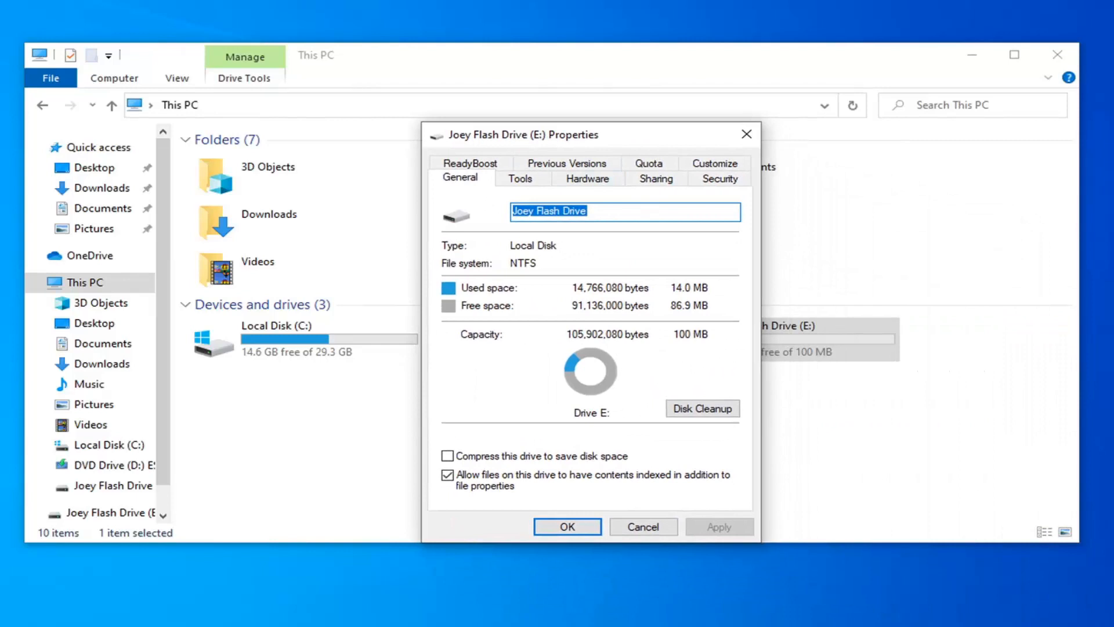
click(521, 179)
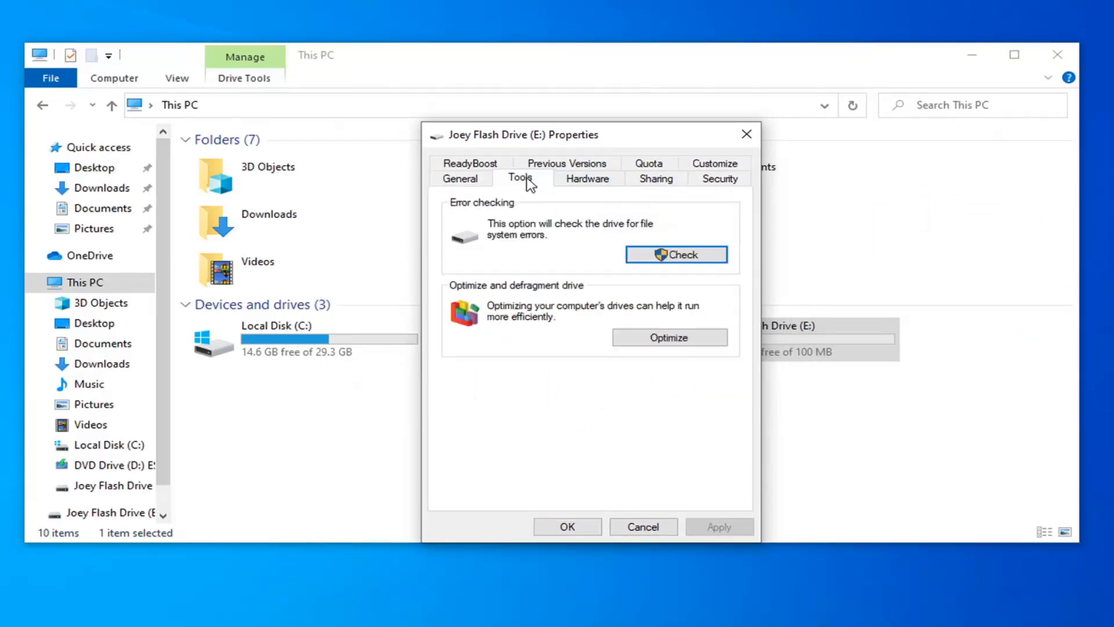
mouse_move(551, 234)
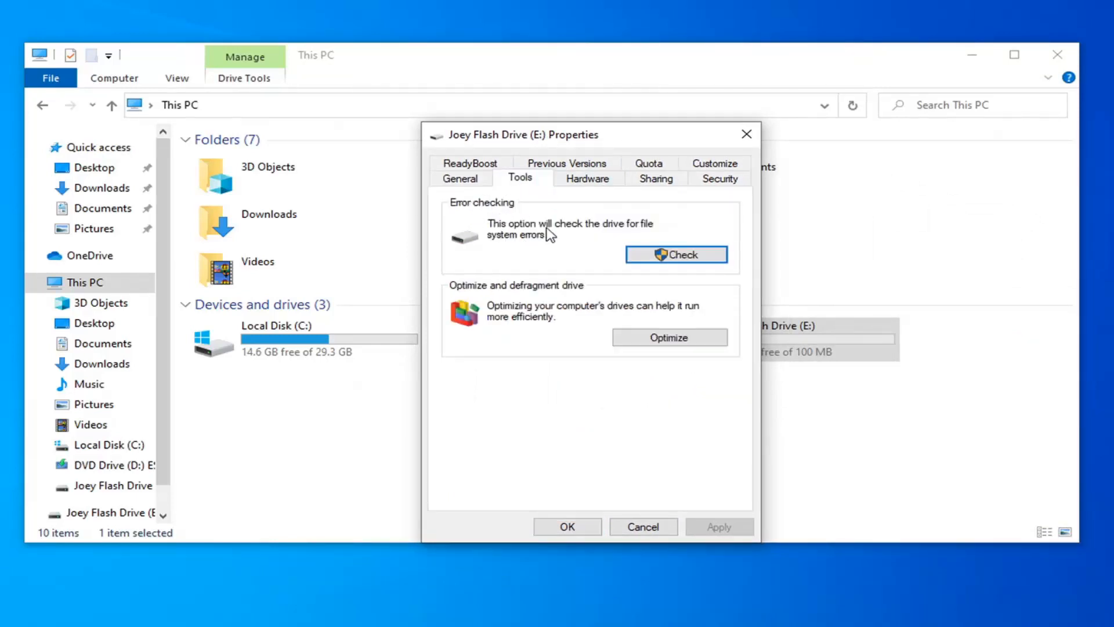
mouse_move(560, 258)
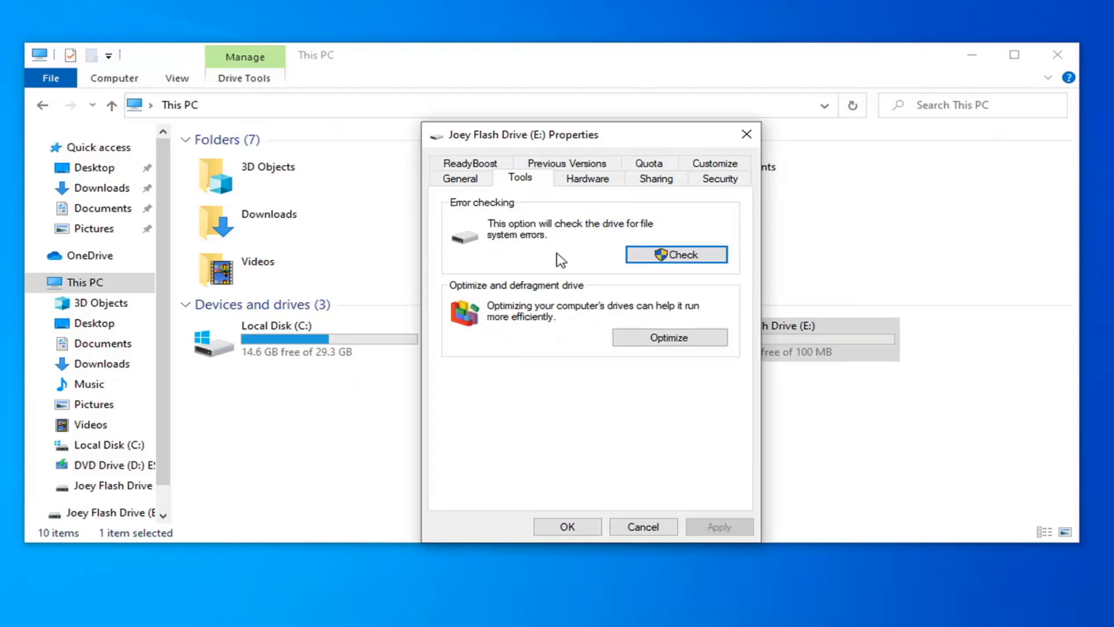
click(675, 254)
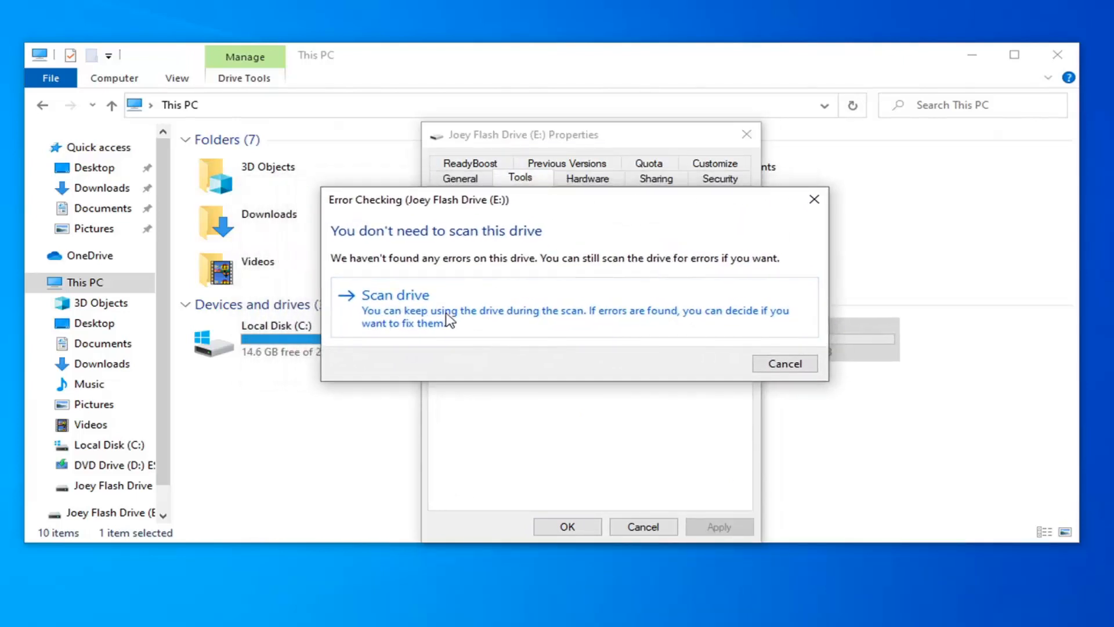
Step: Scan drive E: for errors, dismiss the no-errors report and close Properties
click(395, 295)
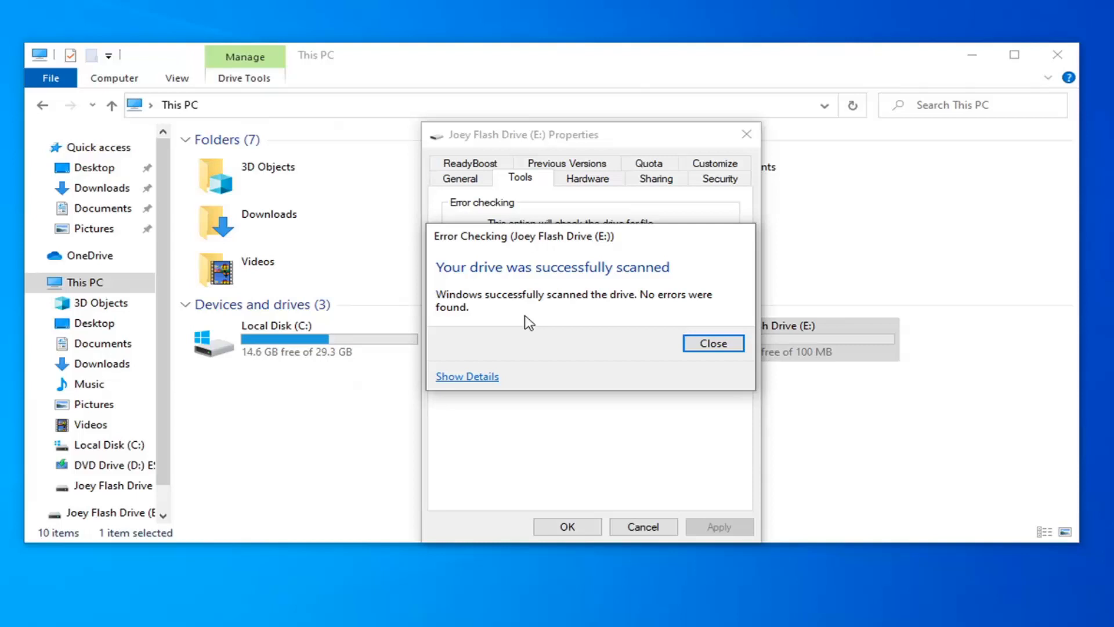
mouse_move(713, 343)
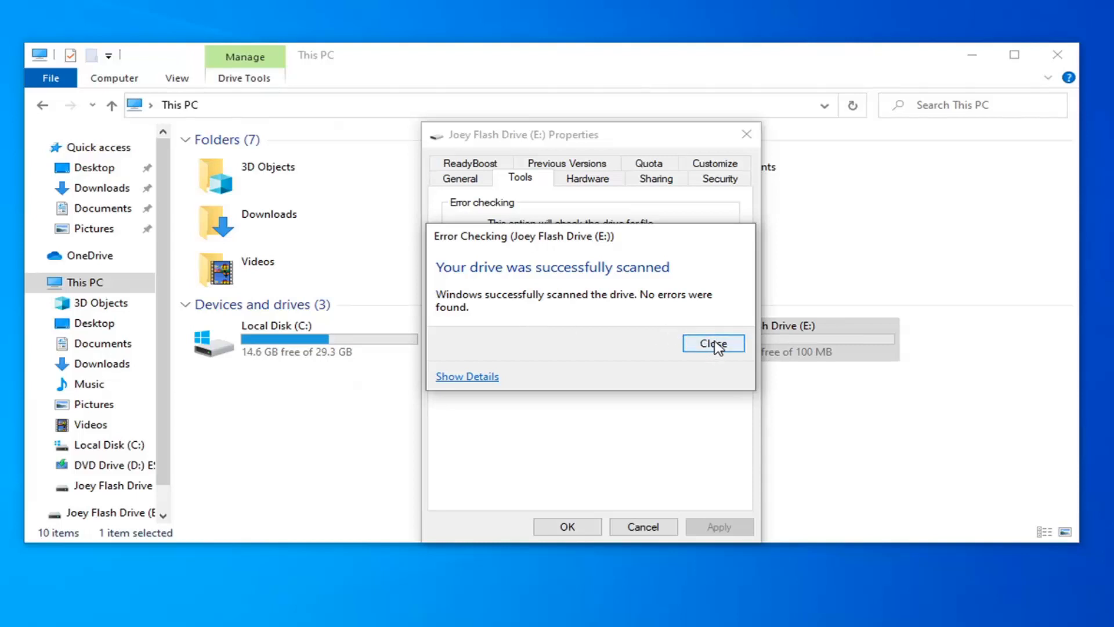
click(712, 344)
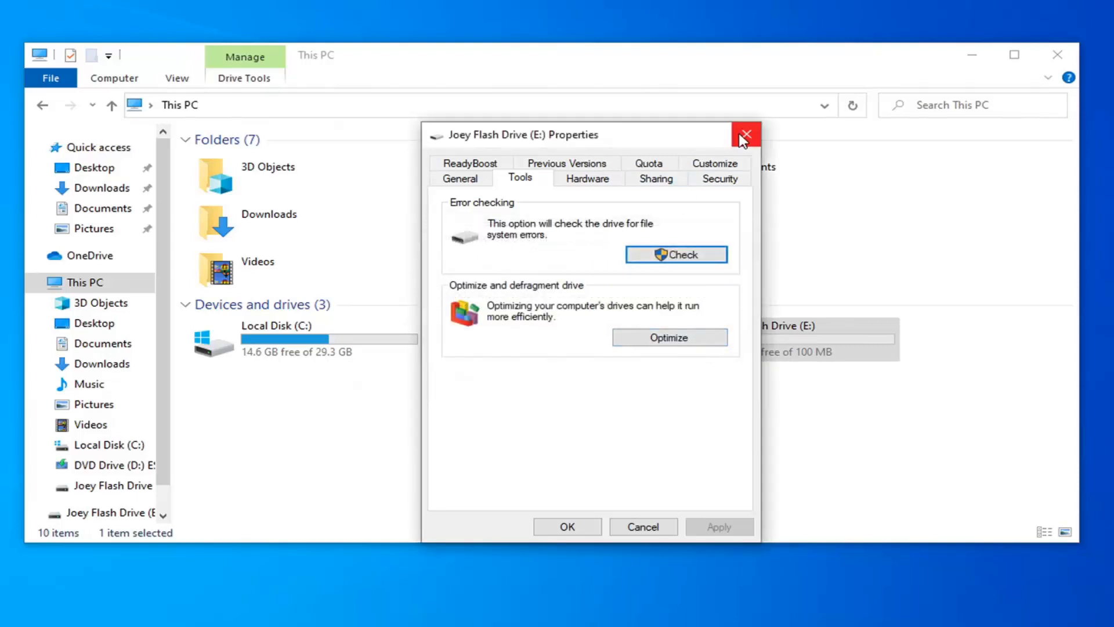
click(745, 134)
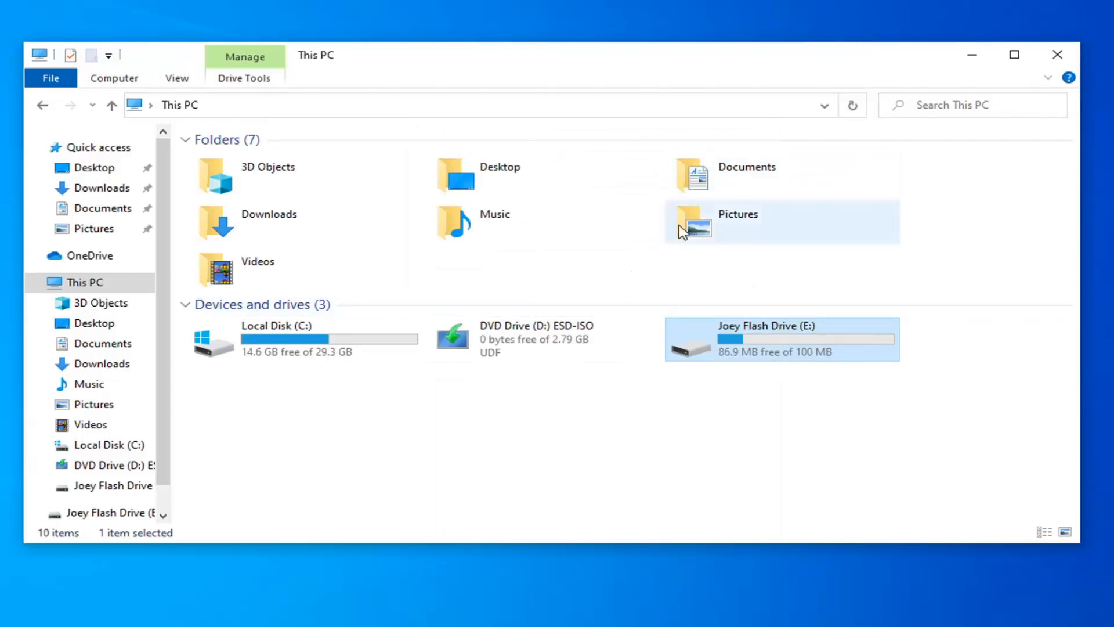
mouse_move(1042, 56)
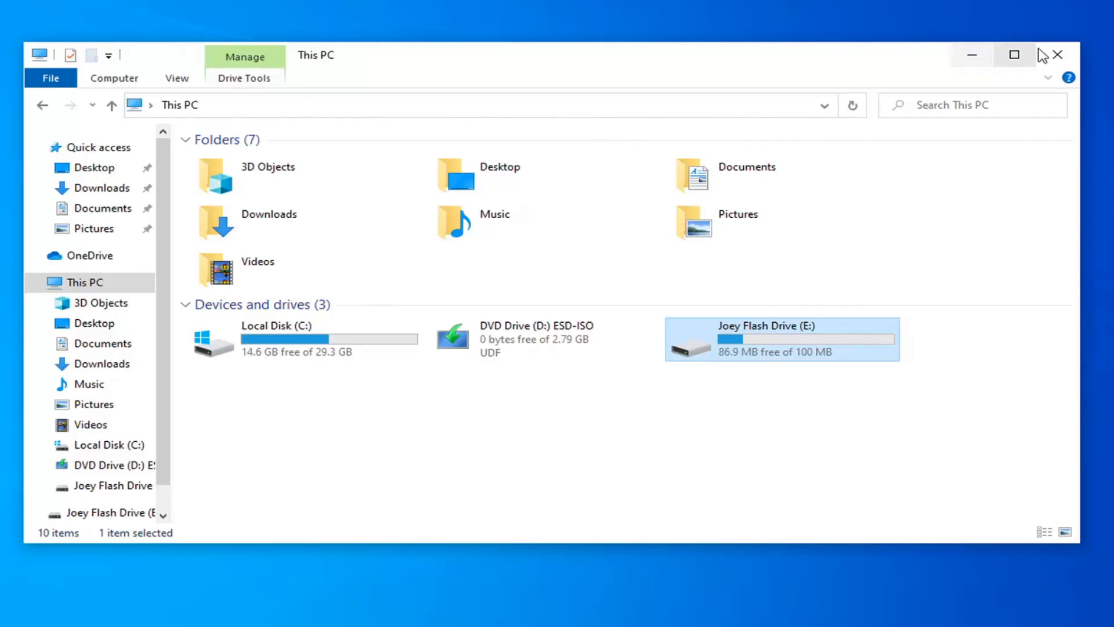